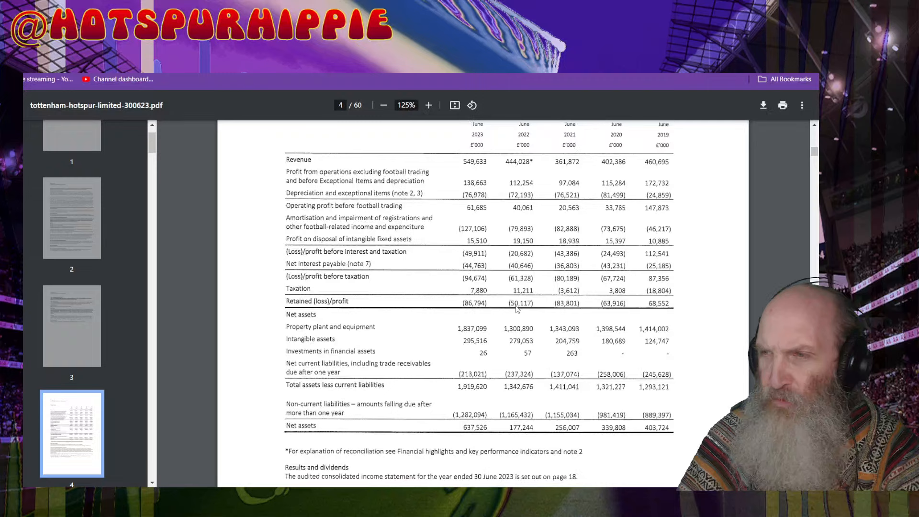
mouse_move(750, 262)
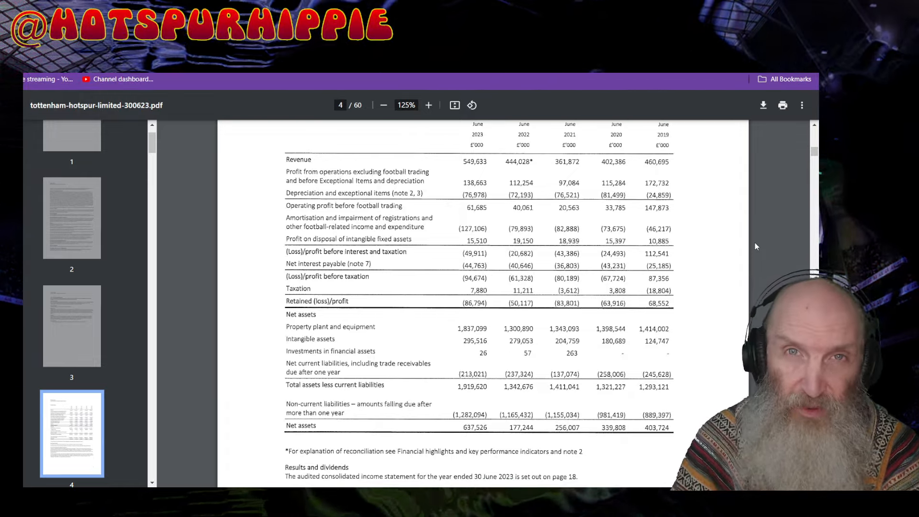
mouse_move(538, 286)
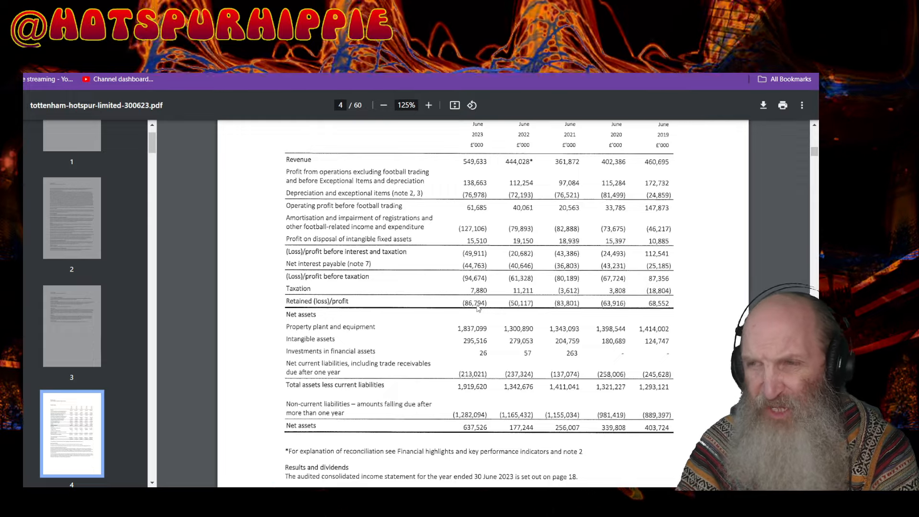
mouse_move(453, 298)
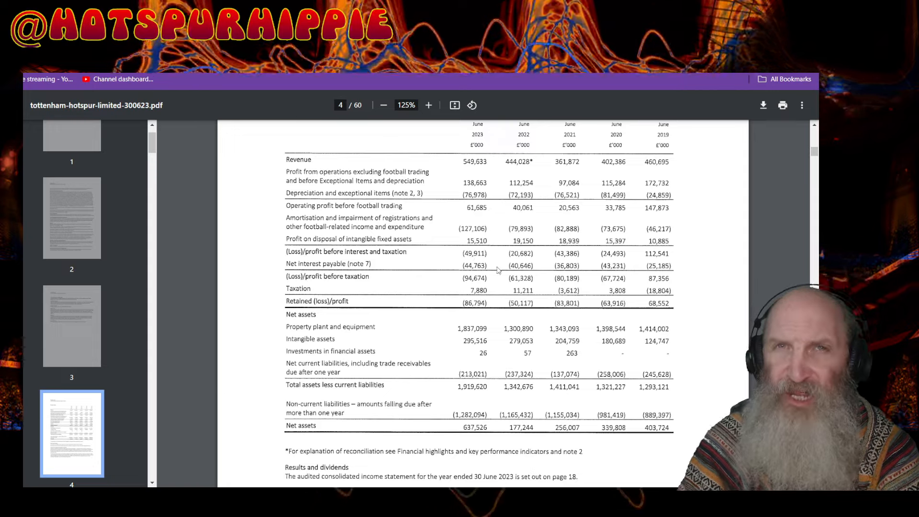
mouse_move(462, 235)
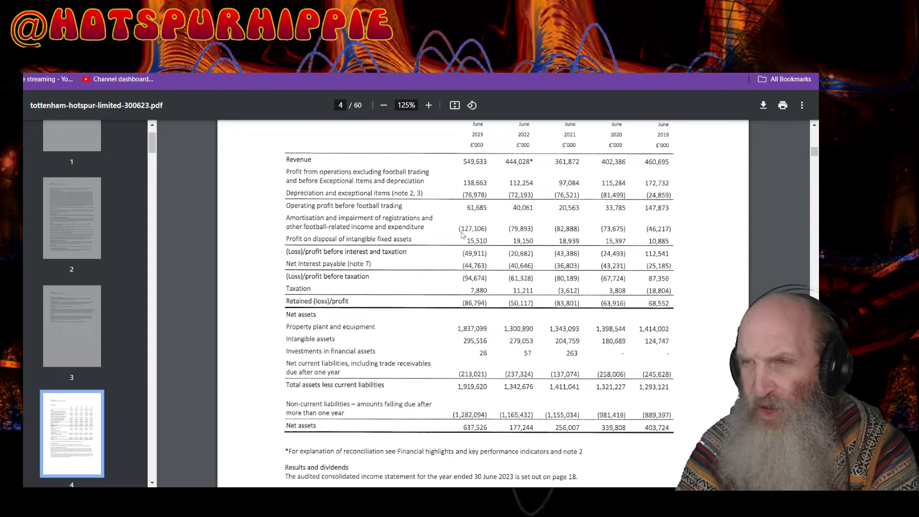
mouse_move(487, 236)
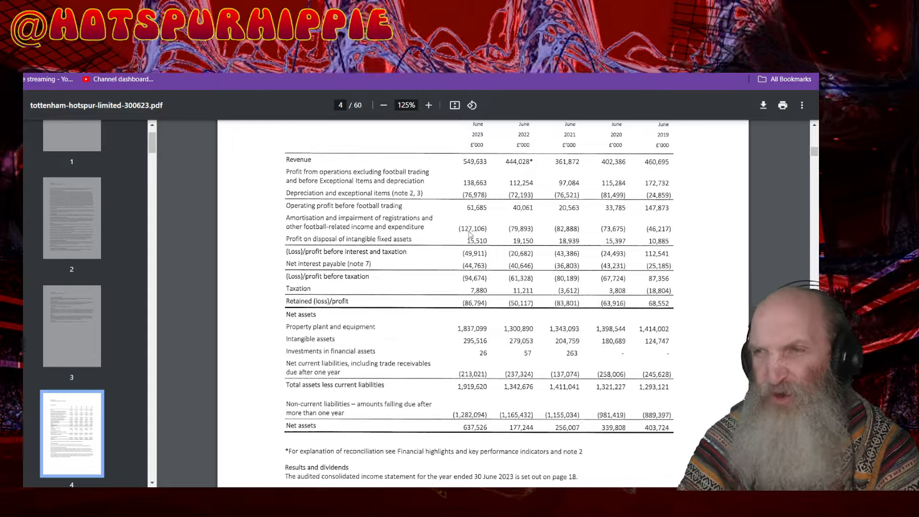
mouse_move(474, 233)
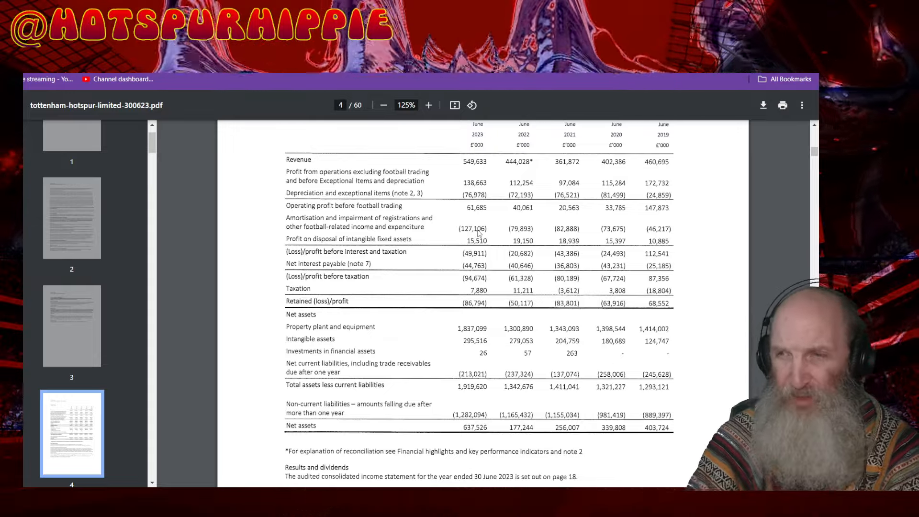
mouse_move(445, 334)
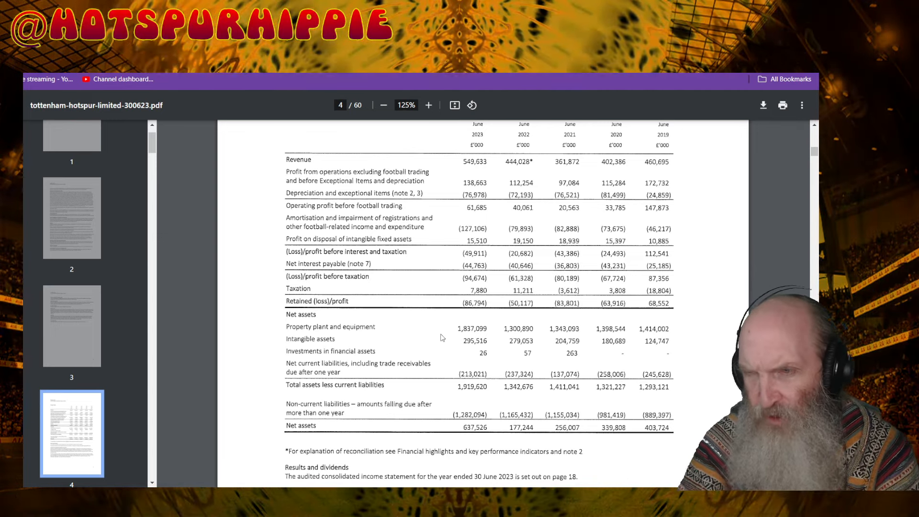
mouse_move(317, 414)
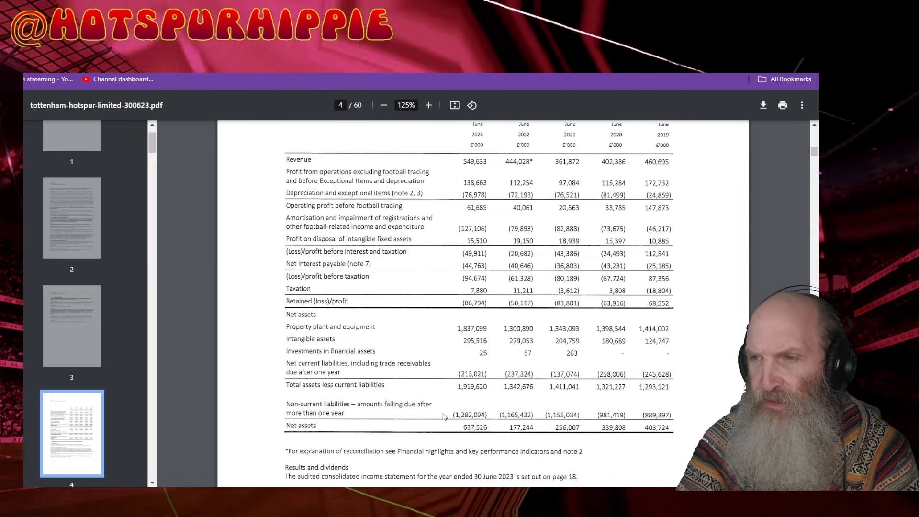
mouse_move(669, 419)
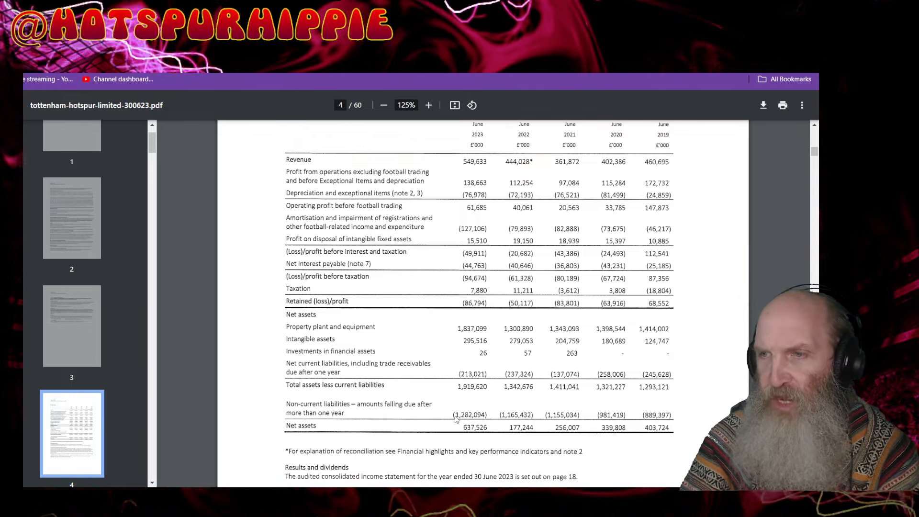
mouse_move(547, 393)
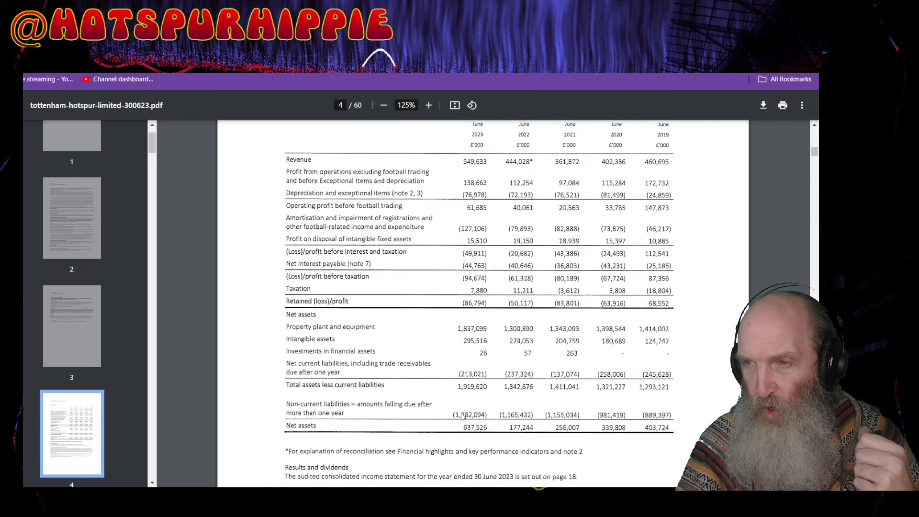
mouse_move(450, 425)
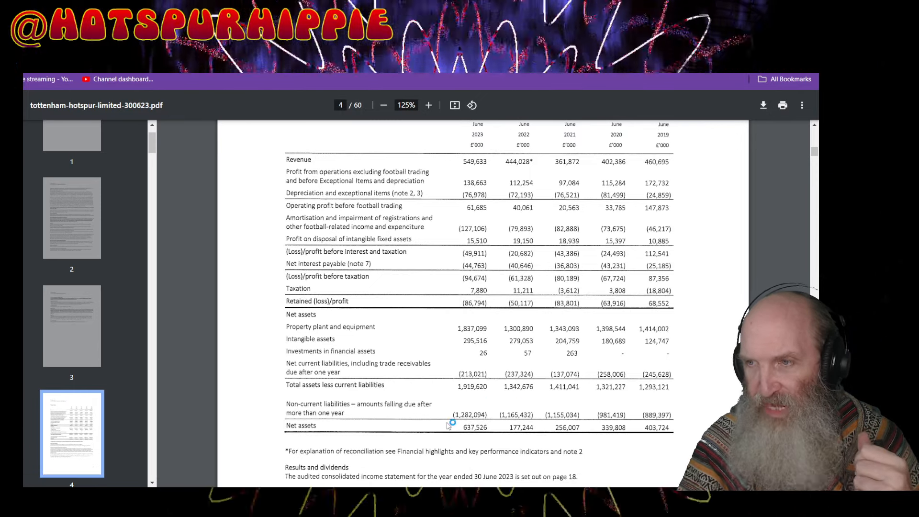
mouse_move(484, 404)
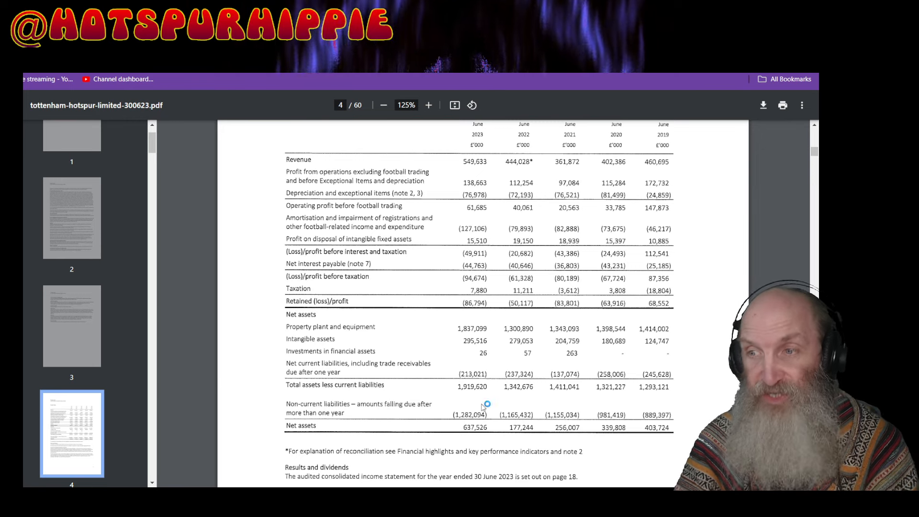
mouse_move(480, 404)
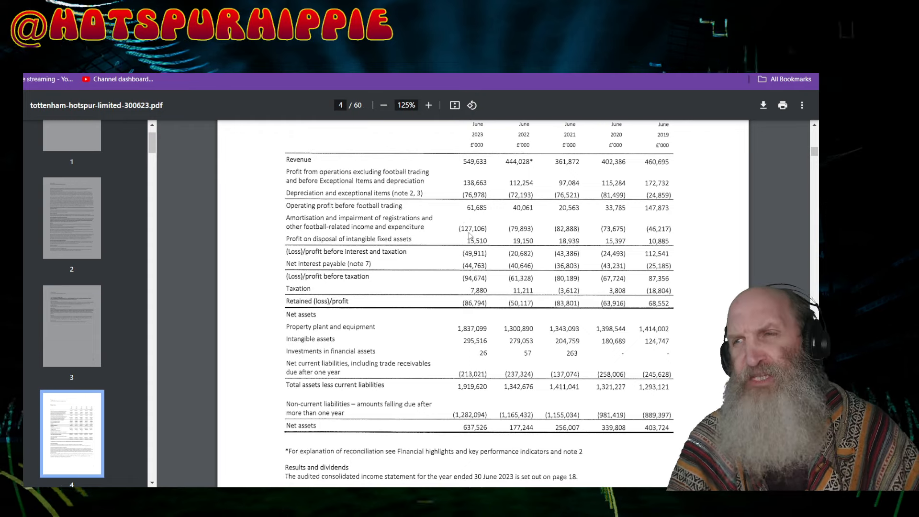
mouse_move(488, 237)
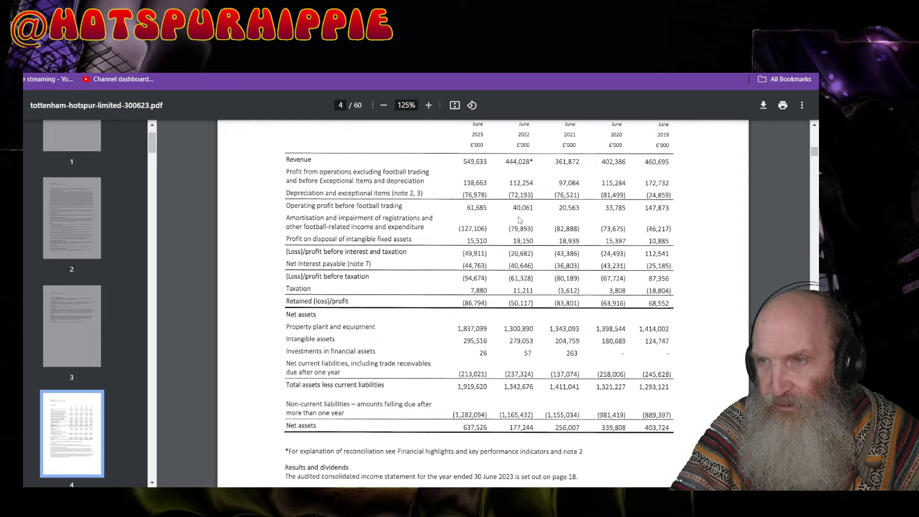
mouse_move(429, 291)
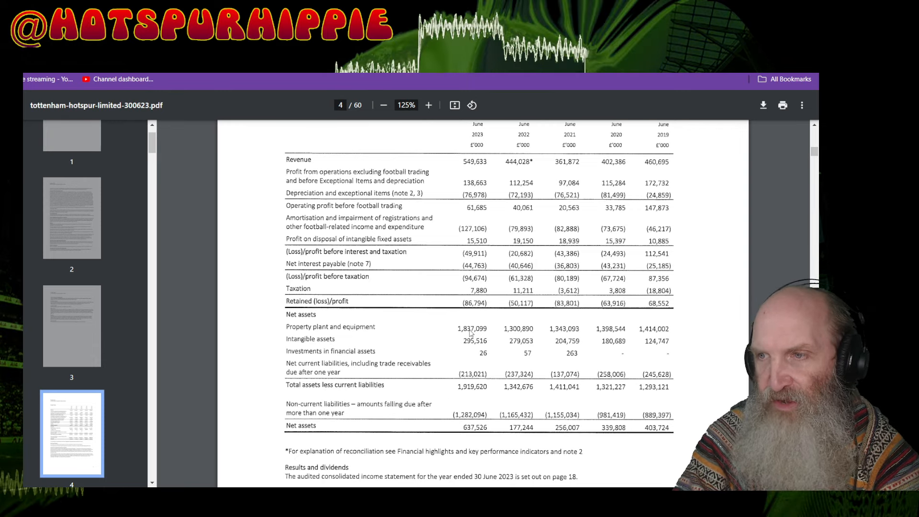
mouse_move(713, 346)
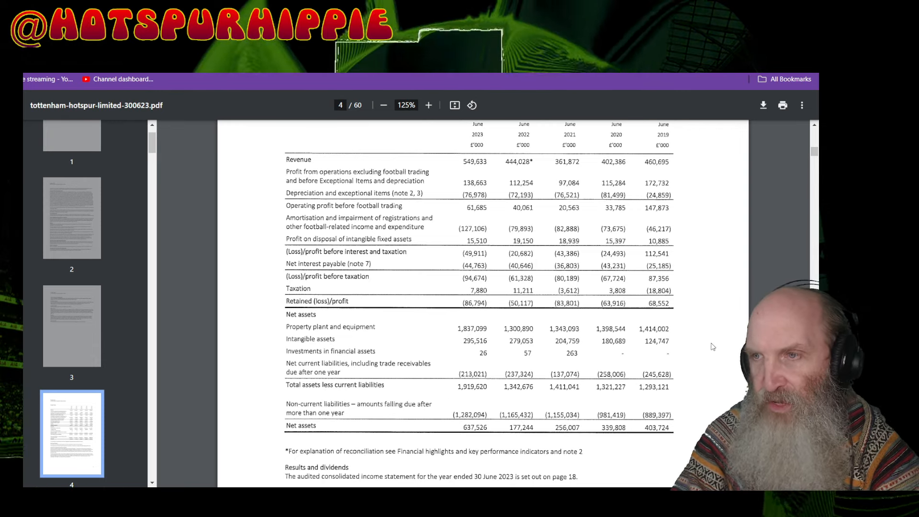
mouse_move(525, 252)
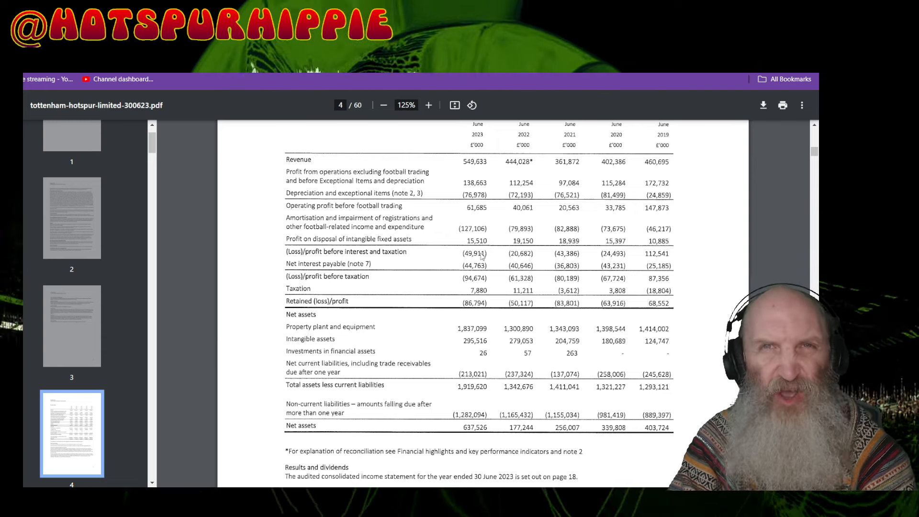
mouse_move(440, 286)
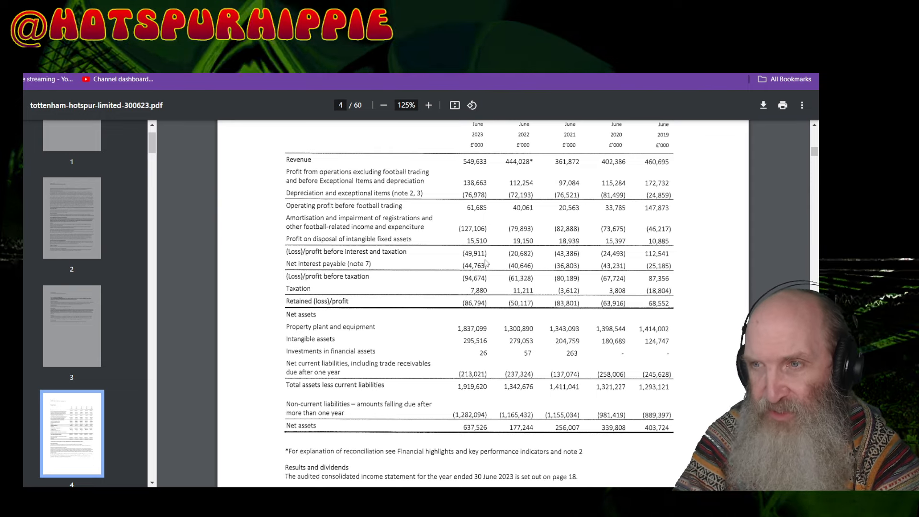
mouse_move(457, 287)
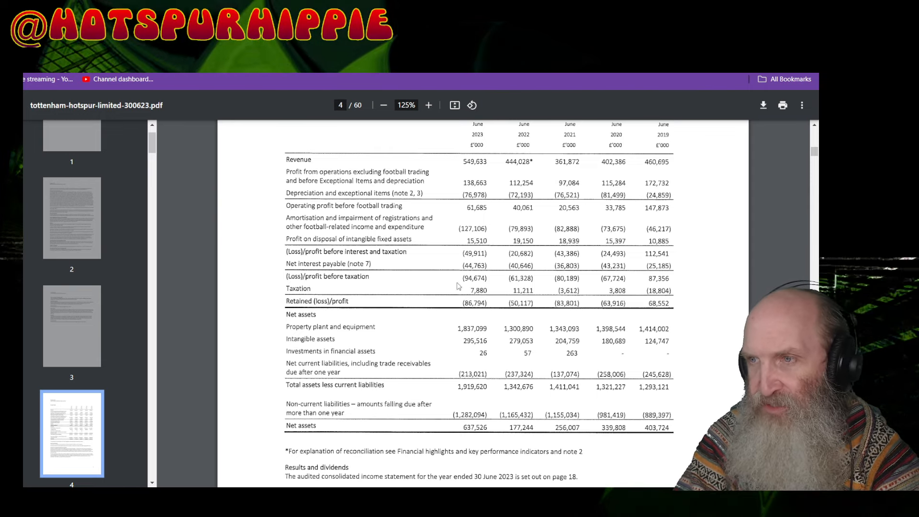